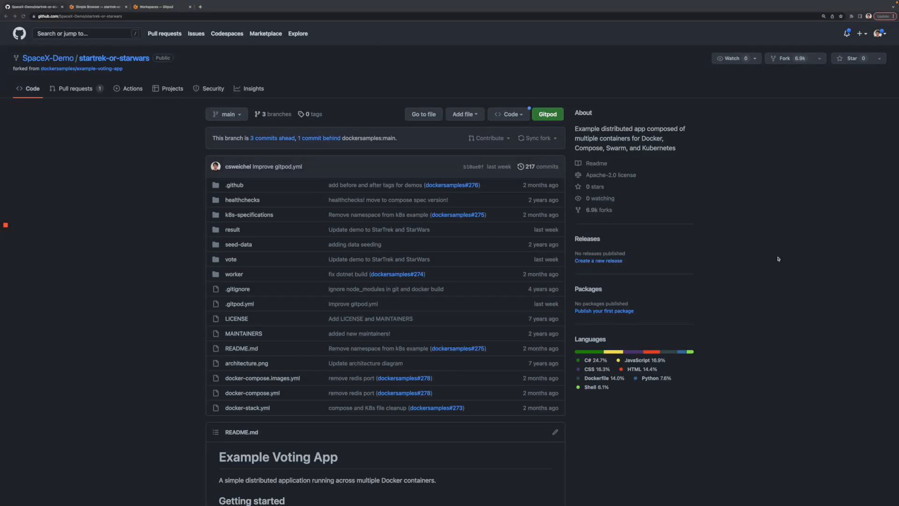
pyautogui.moveTo(312, 202)
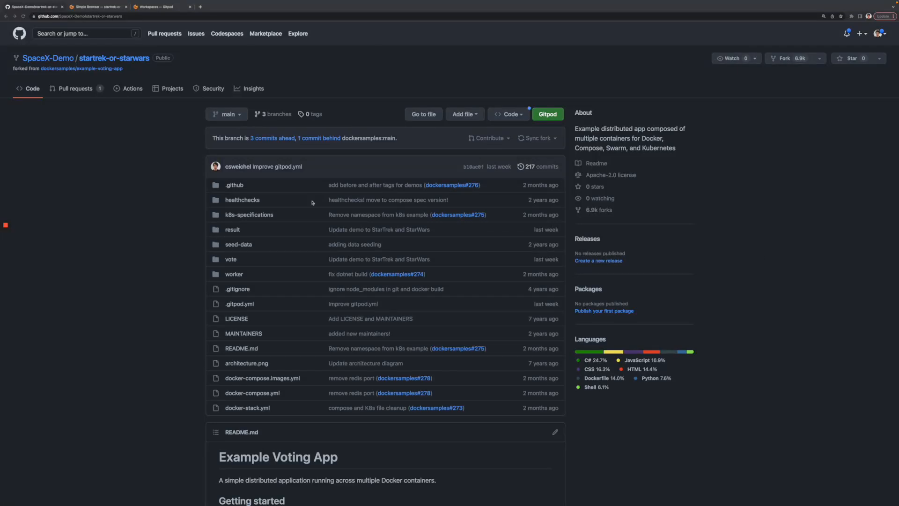
# Open the 'Add space to Star Wars' pull request from the repository's pull requests list.
pyautogui.click(75, 88)
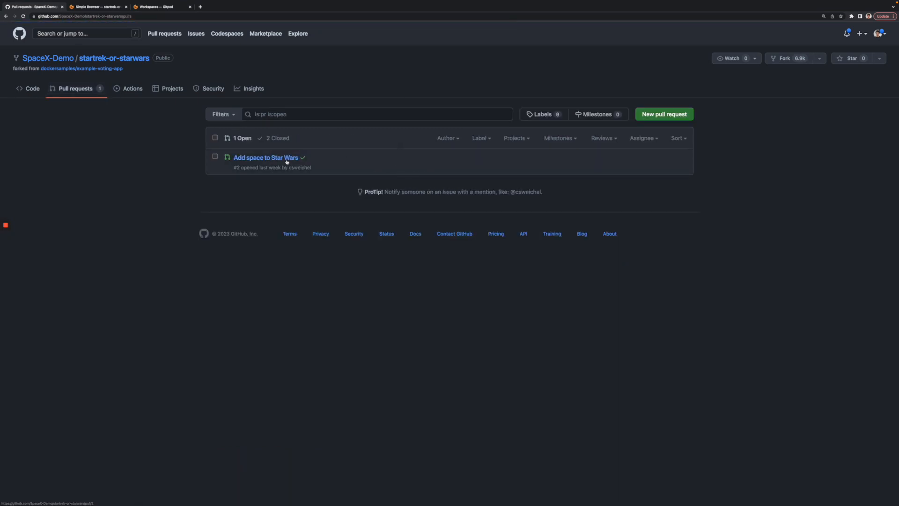
pyautogui.click(265, 158)
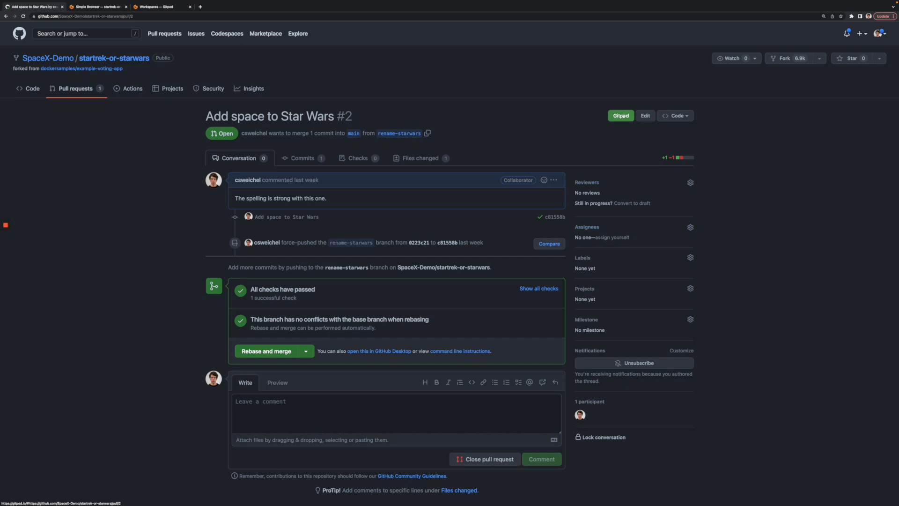
# Launch a Gitpod workspace for pull request #2 from the green Gitpod button.
pyautogui.click(620, 115)
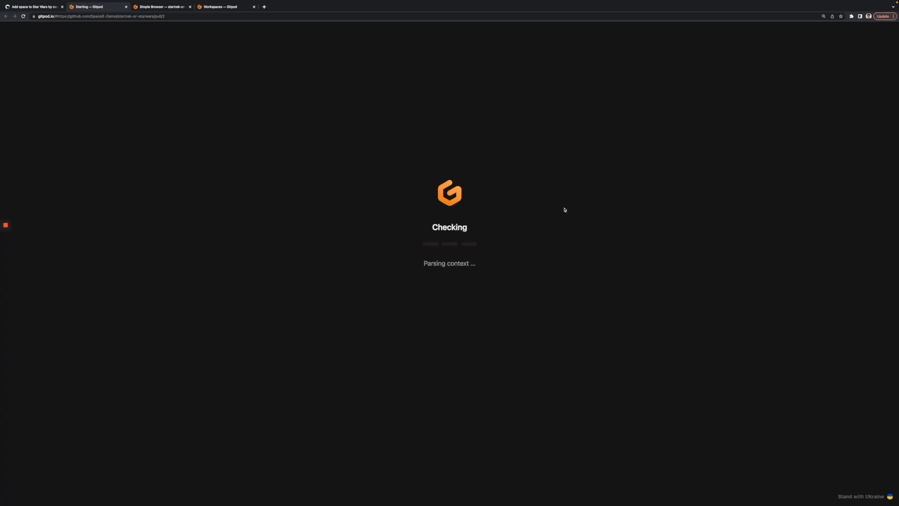
pyautogui.moveTo(641, 256)
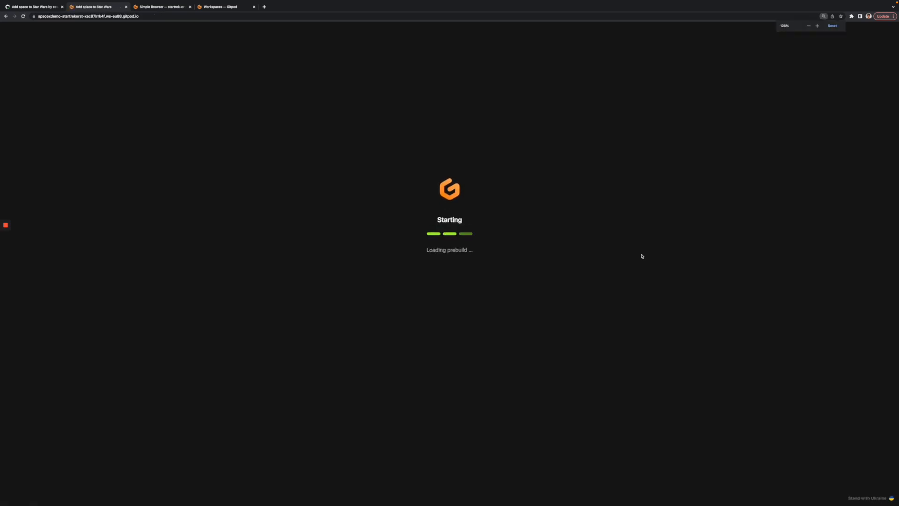
pyautogui.click(832, 26)
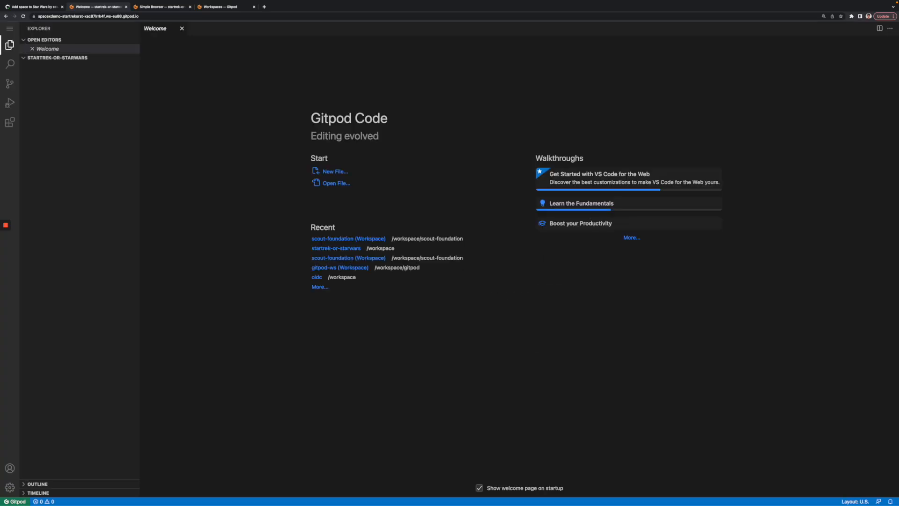
# Let the voting app preview load, then open .gitpod.yml from the Explorer.
pyautogui.click(57, 57)
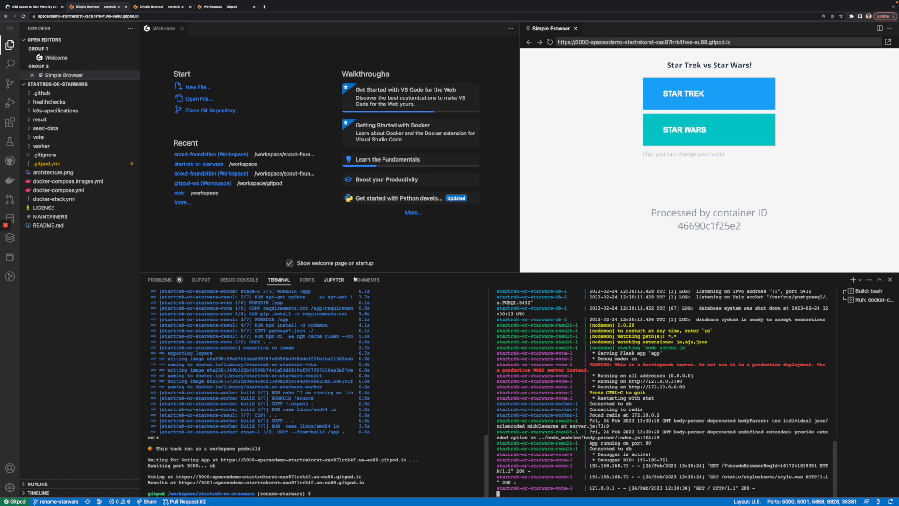
pyautogui.click(46, 163)
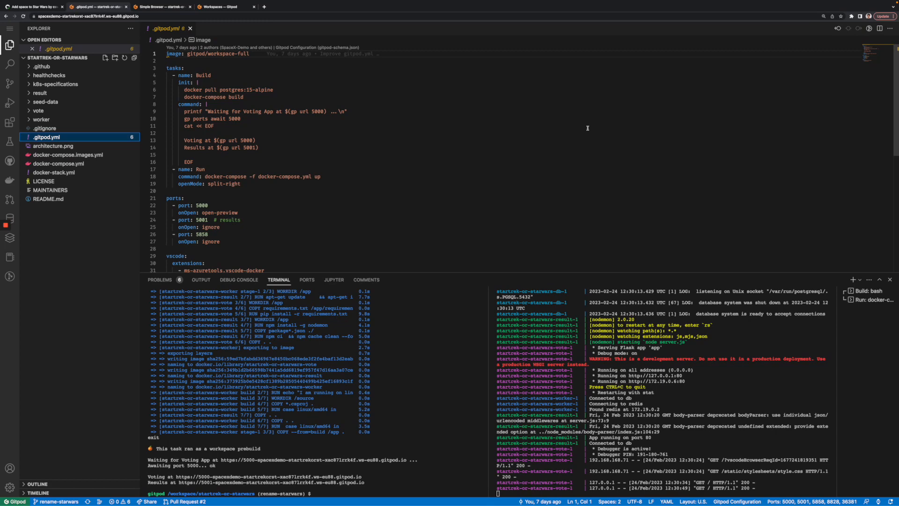
pyautogui.scroll(-3)
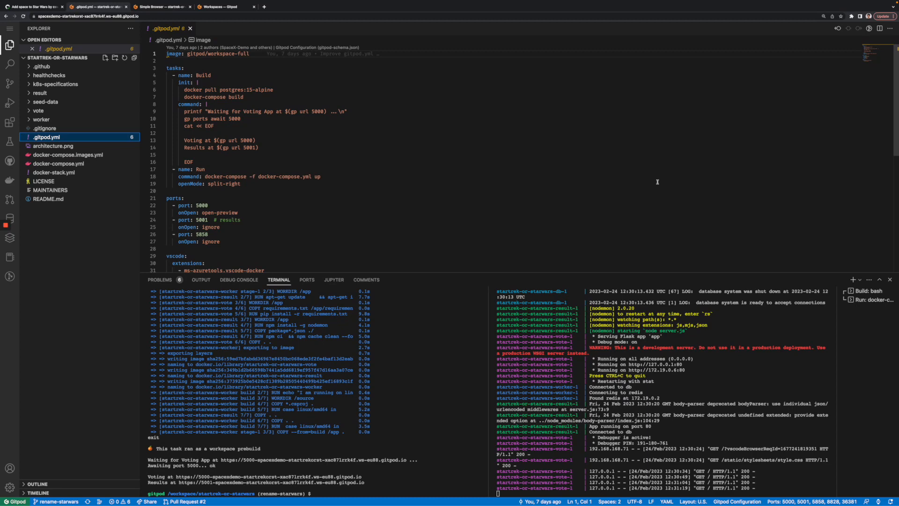
pyautogui.moveTo(398, 77)
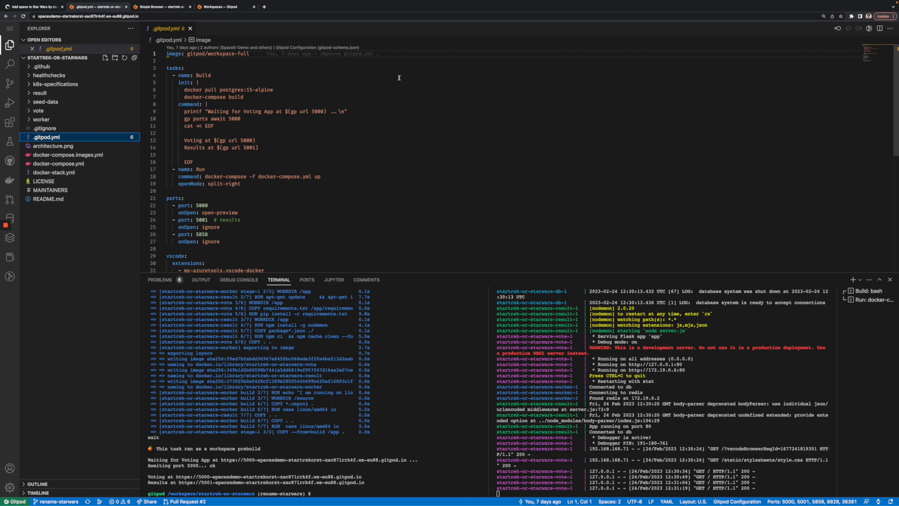
pyautogui.tripleClick(206, 54)
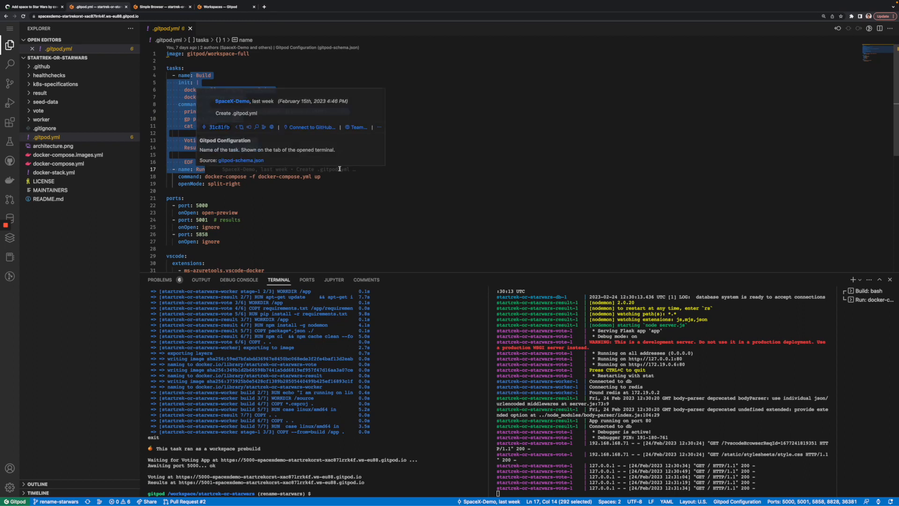
pyautogui.click(176, 198)
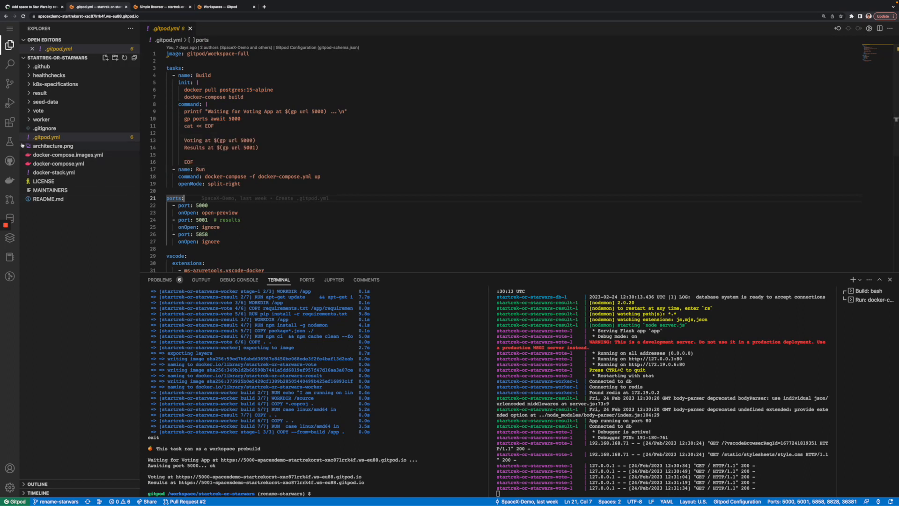
# View the pull request's app.py diff side by side and scroll through it.
pyautogui.click(9, 199)
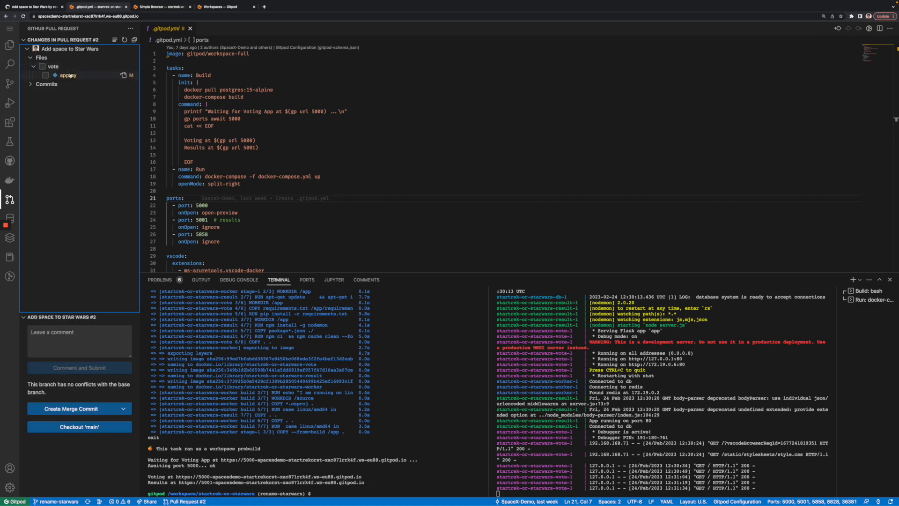
pyautogui.click(67, 75)
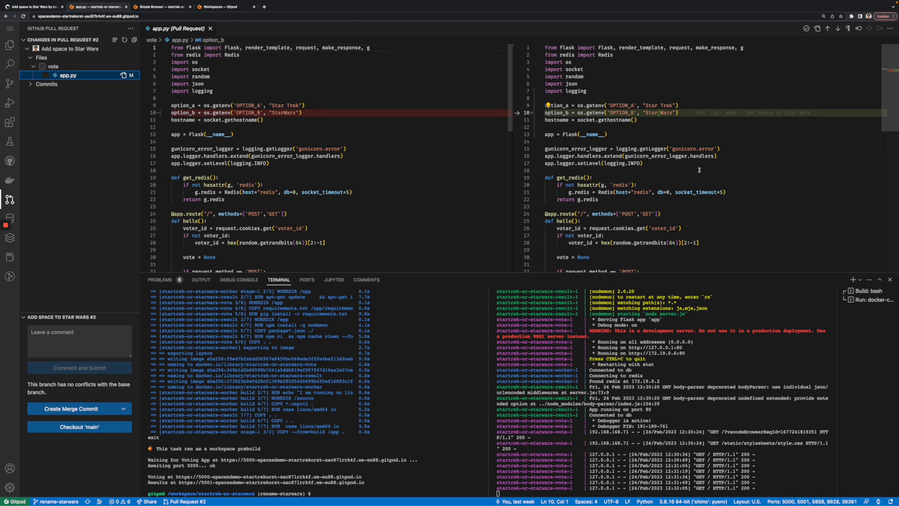
pyautogui.scroll(-3)
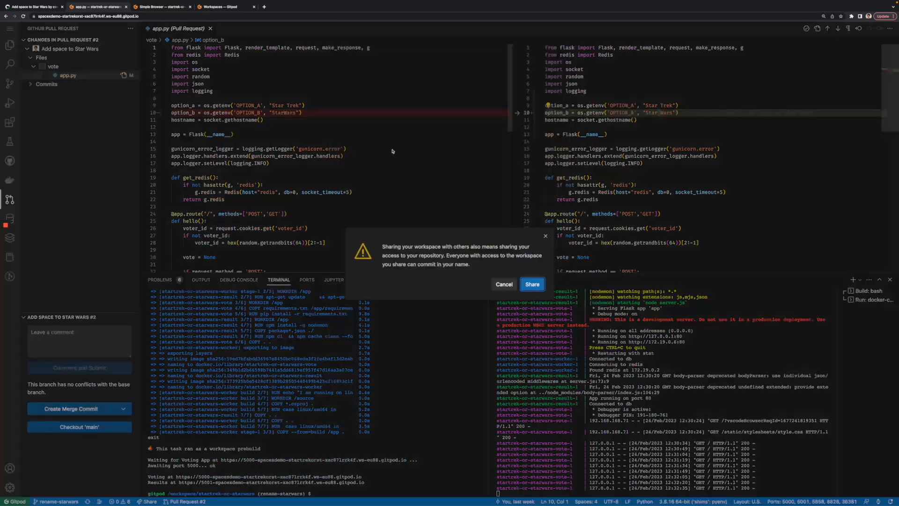
# Share the workspace and open spacexdemo-startrekorst-xac87rrk4f.ws-eu88.gitpod.io in a private window.
pyautogui.click(531, 284)
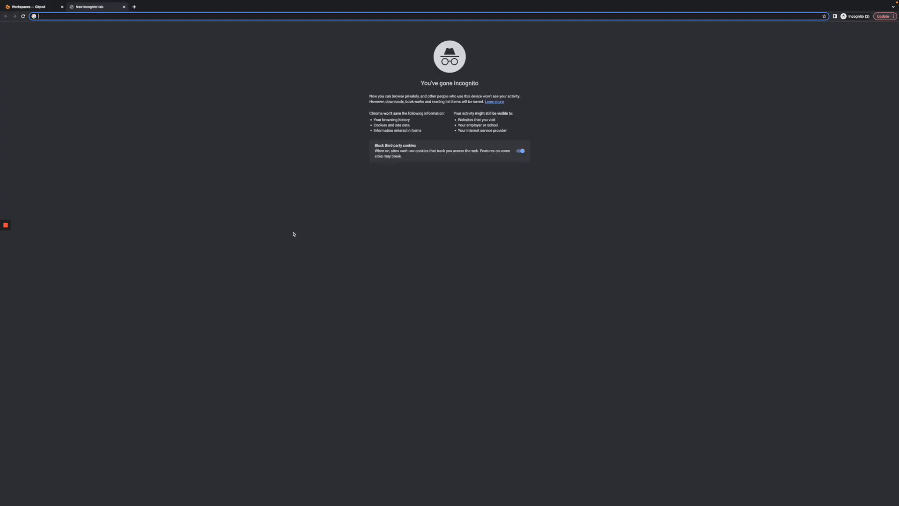
pyautogui.write('spacexdemo-startrekorst-xac87rrk4f.ws-eu88.gitpod.io')
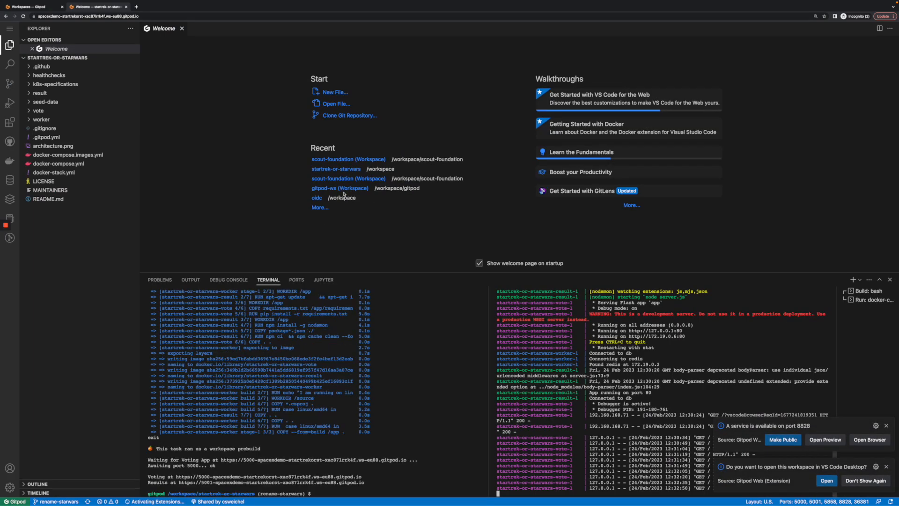
pyautogui.click(867, 439)
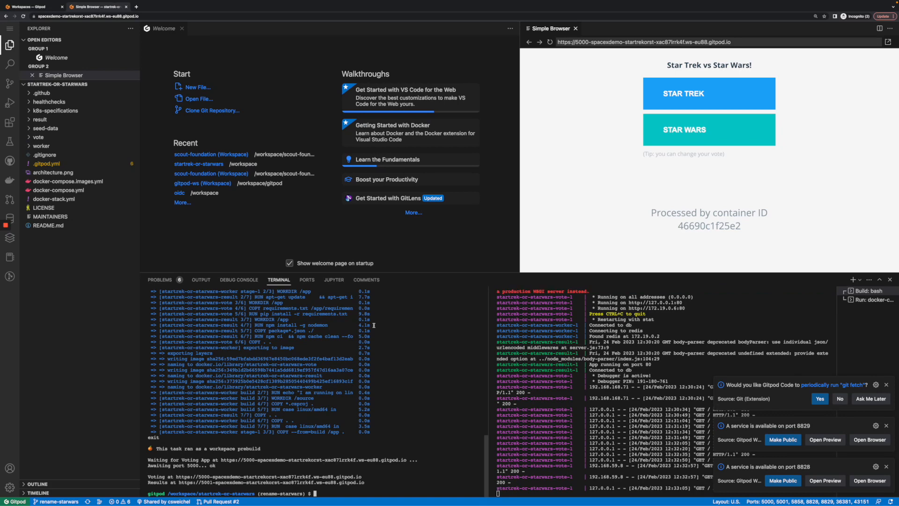
pyautogui.write('top')
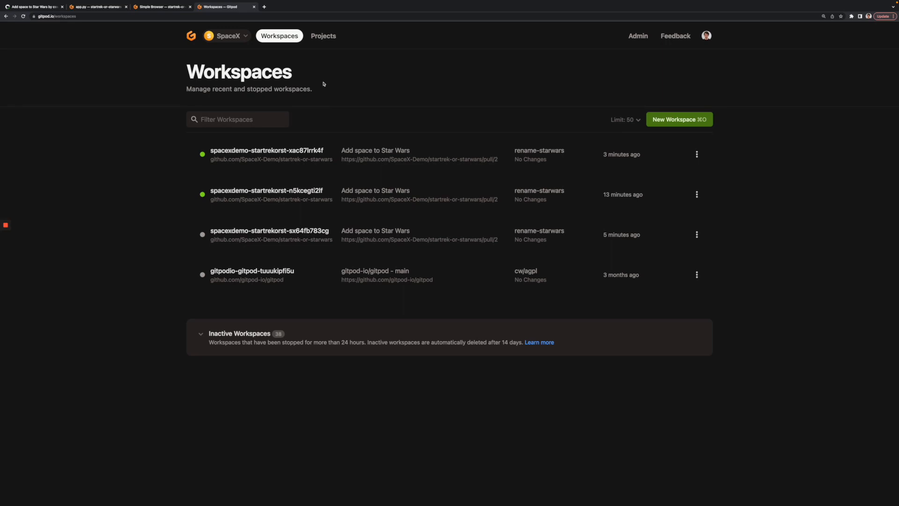
pyautogui.click(225, 36)
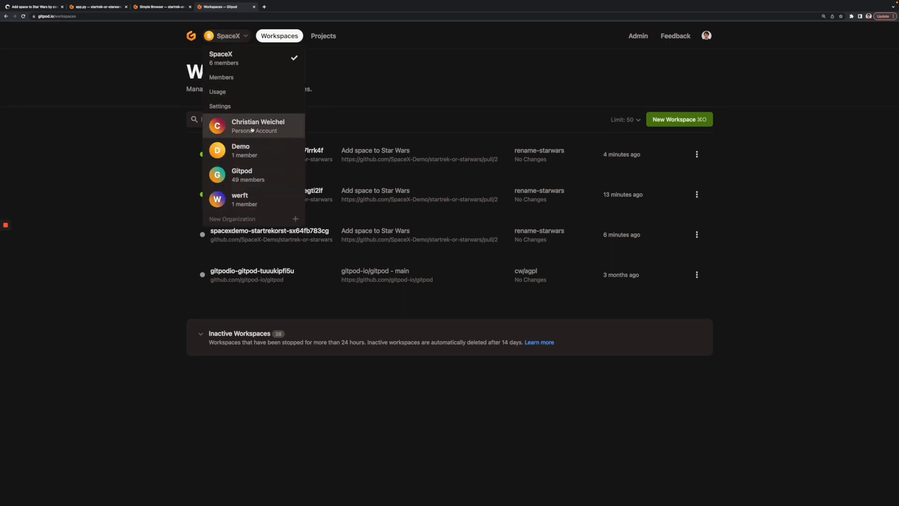
pyautogui.click(221, 77)
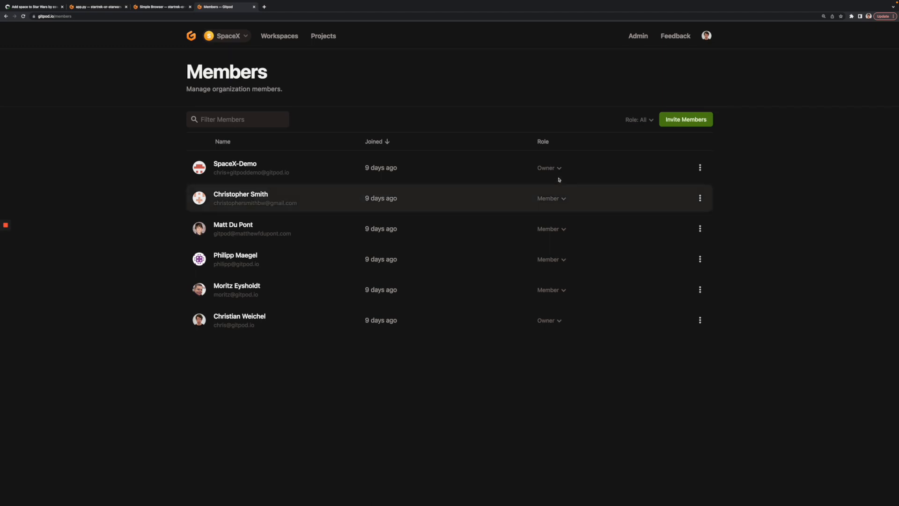
pyautogui.moveTo(559, 180)
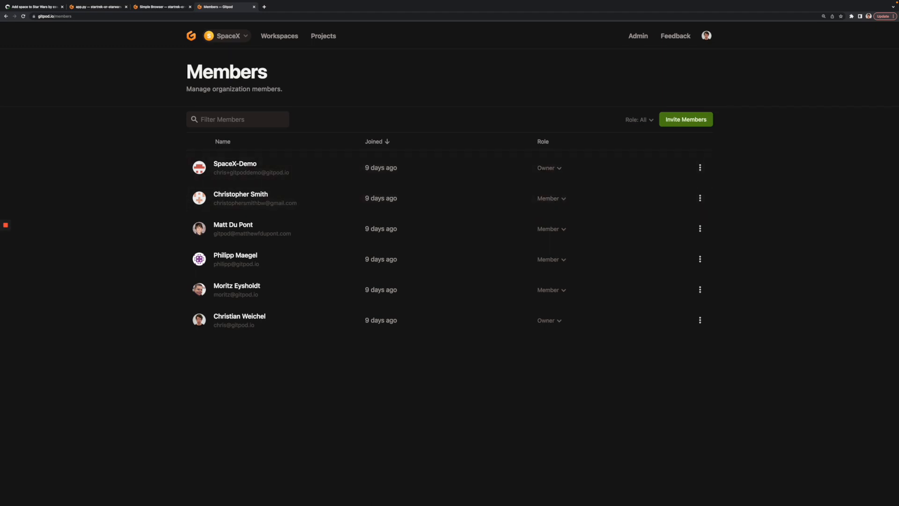
pyautogui.moveTo(523, 149)
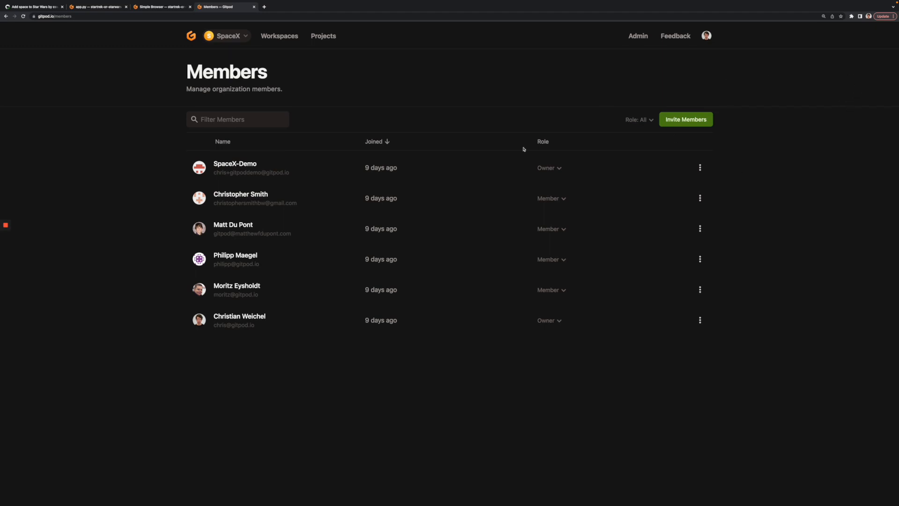
pyautogui.click(279, 36)
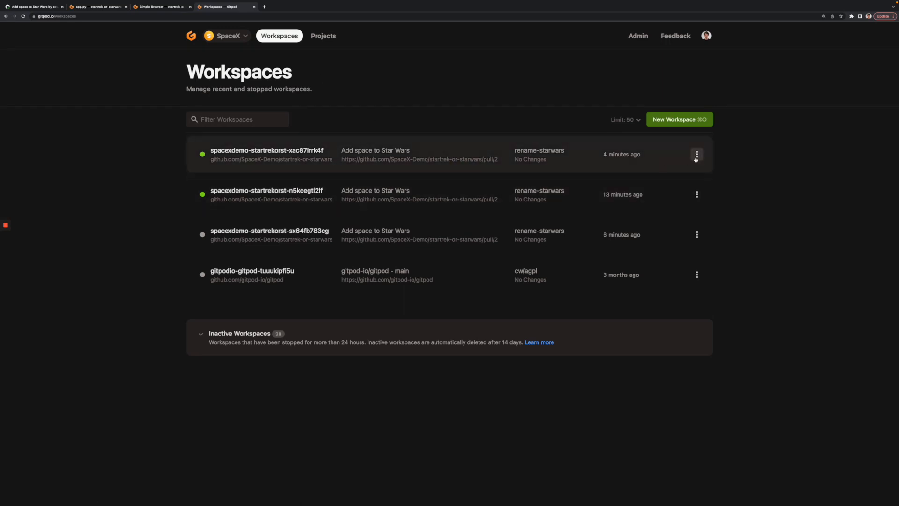
# Check the running workspace's menu, expand Inactive Workspaces, and start a new workspace.
pyautogui.click(696, 154)
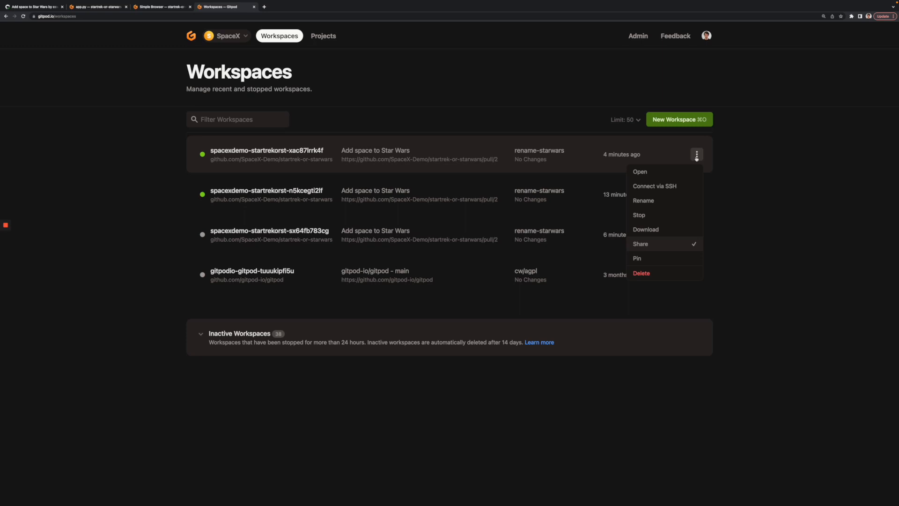
pyautogui.moveTo(742, 187)
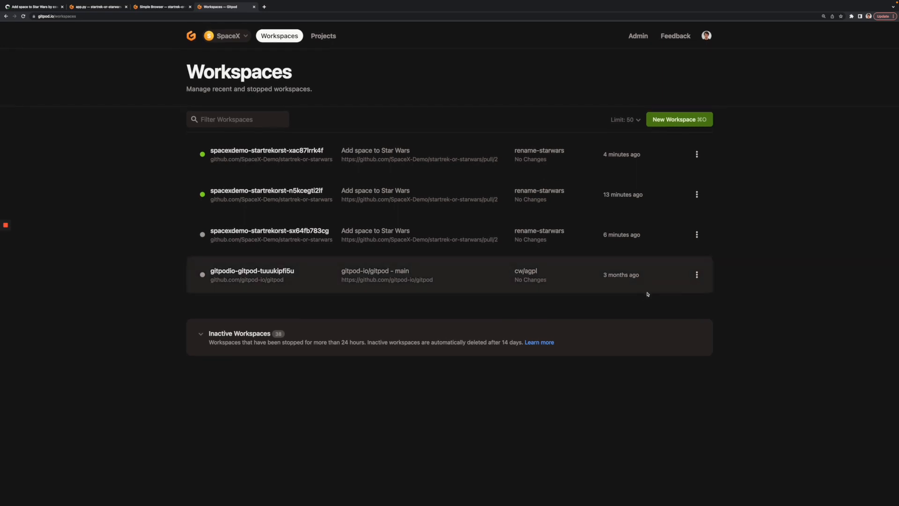
pyautogui.moveTo(593, 332)
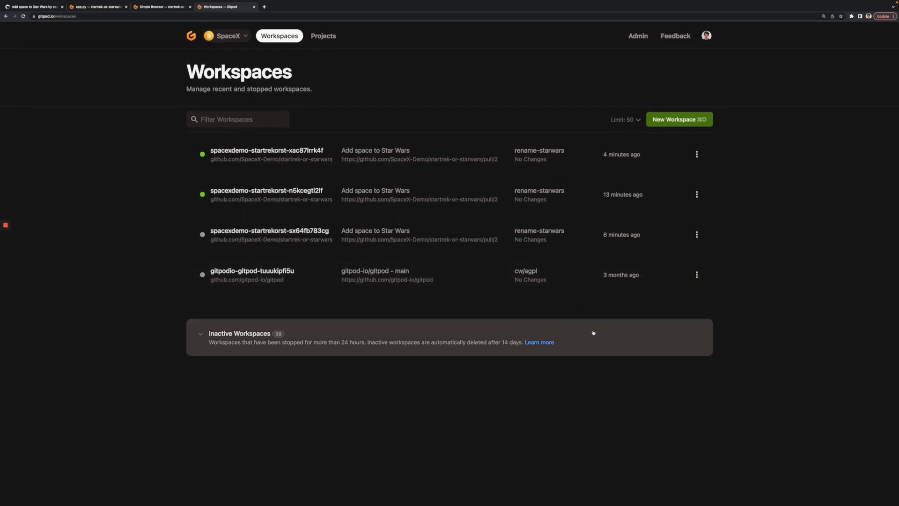
pyautogui.click(201, 333)
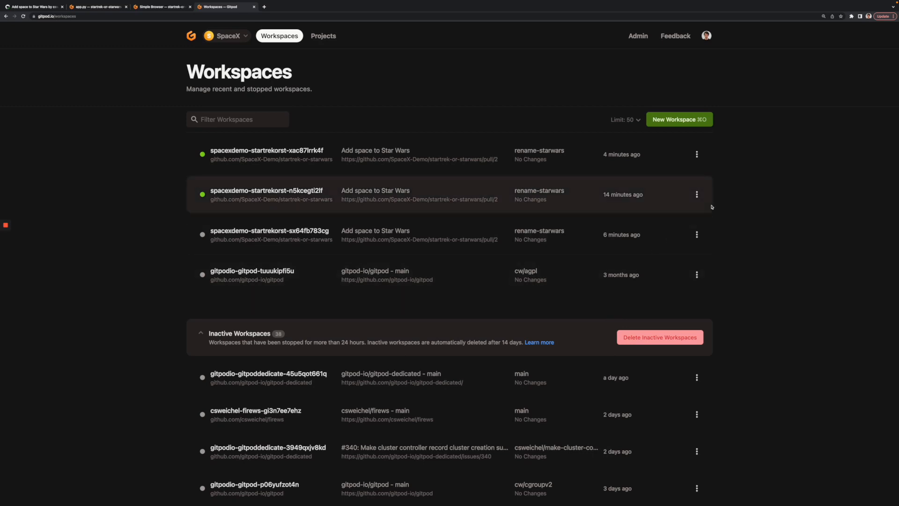
pyautogui.click(678, 120)
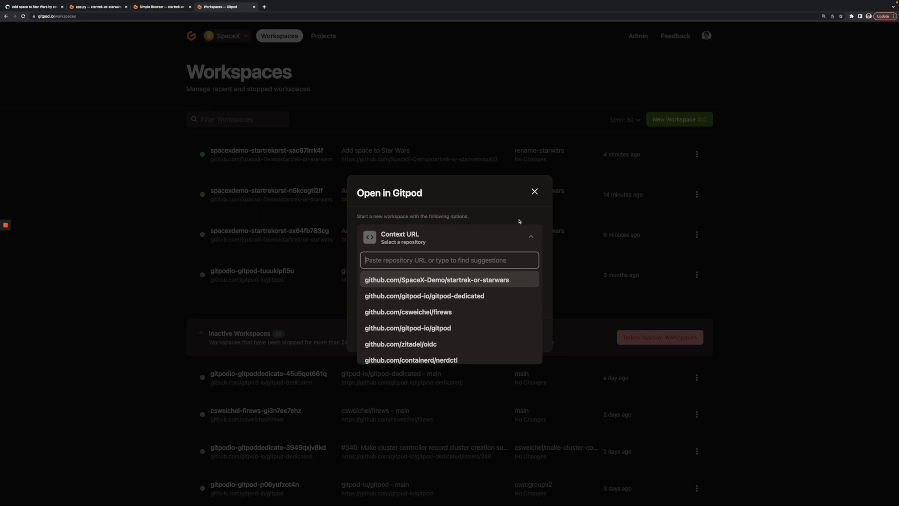
# Pick github.com/SpaceX-Demo/startrek-or-starwars as the Context URL.
pyautogui.click(436, 279)
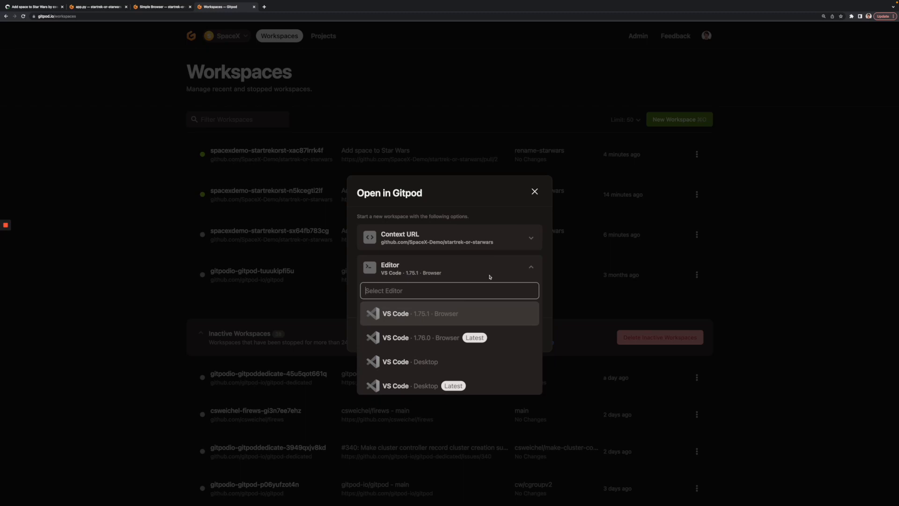